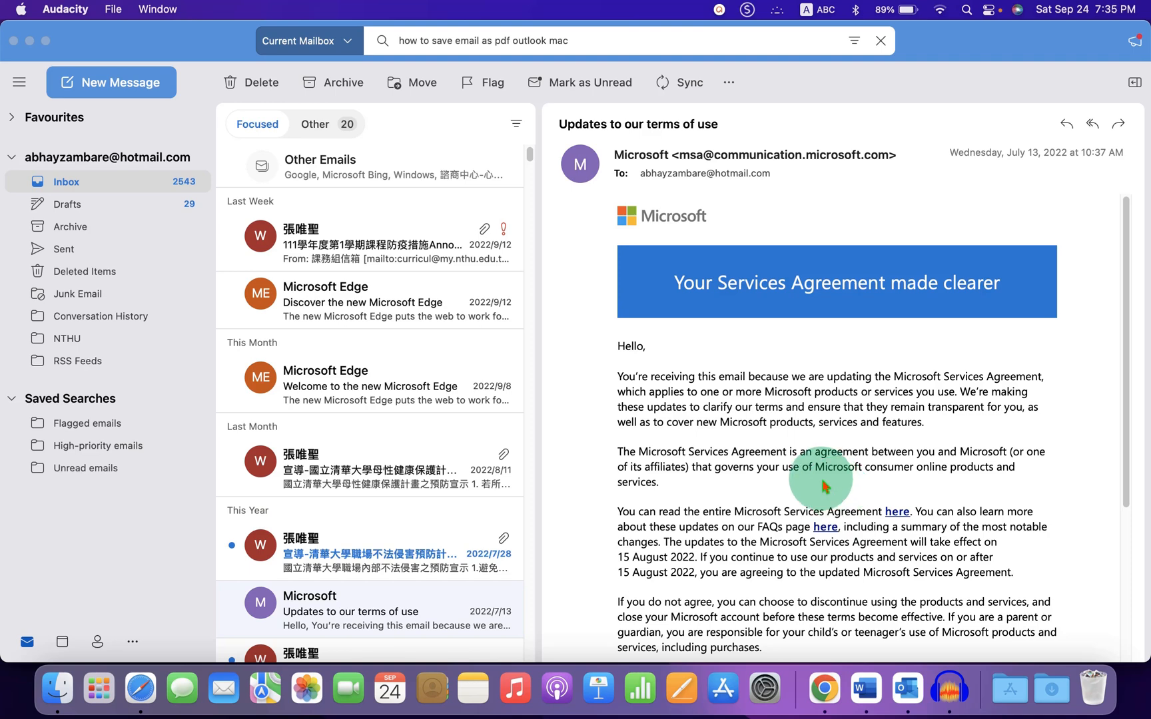
mouse_move(392, 378)
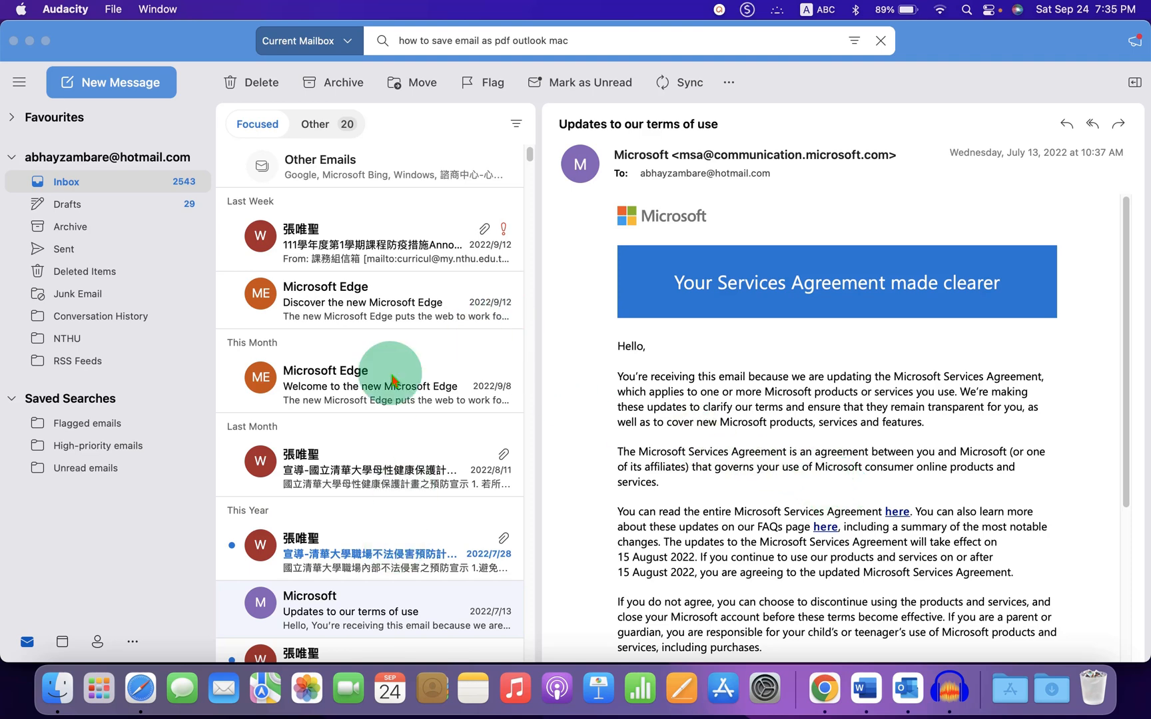
Open the 'Welcome to the new Microsoft Edge' email from the Inbox and read through it.
click(369, 384)
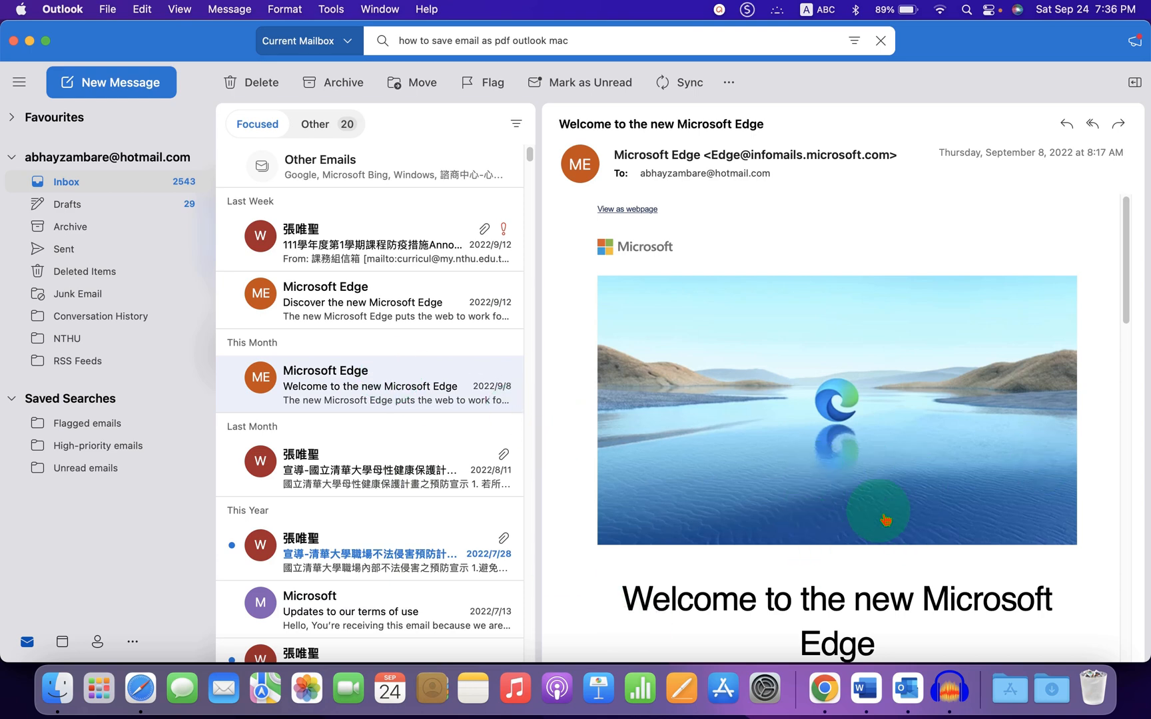
scroll(down, 3)
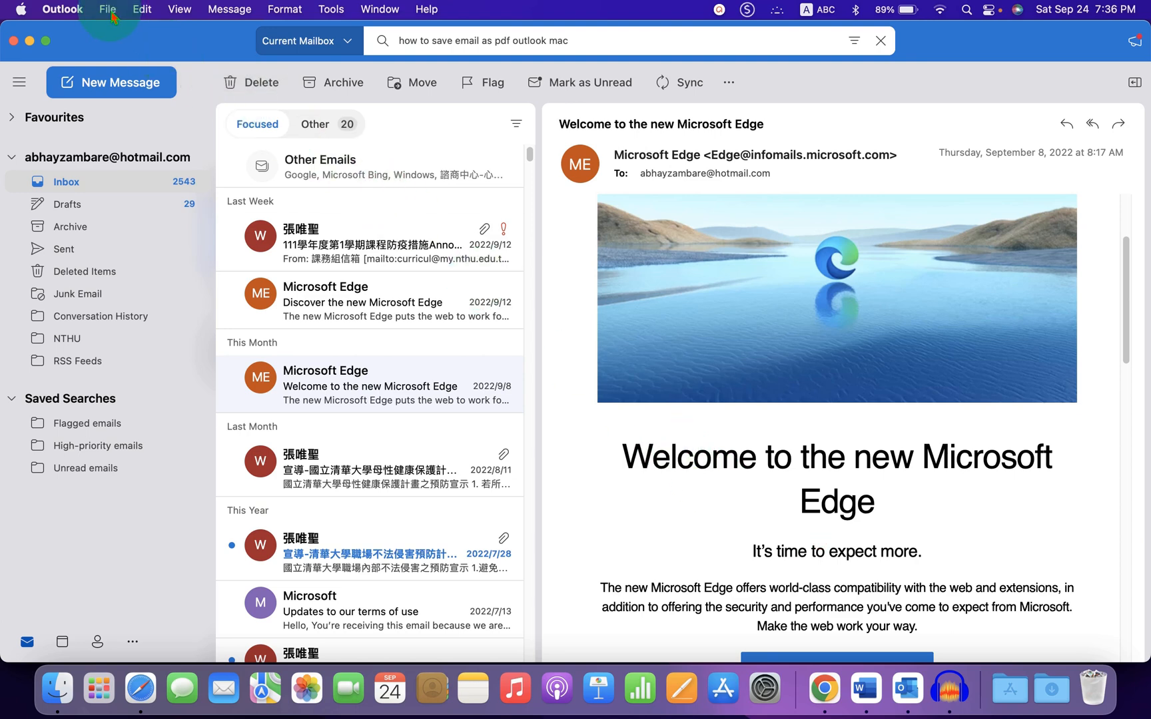
Start printing the open Edge welcome email via File > Print, showing its three-page preview.
click(108, 9)
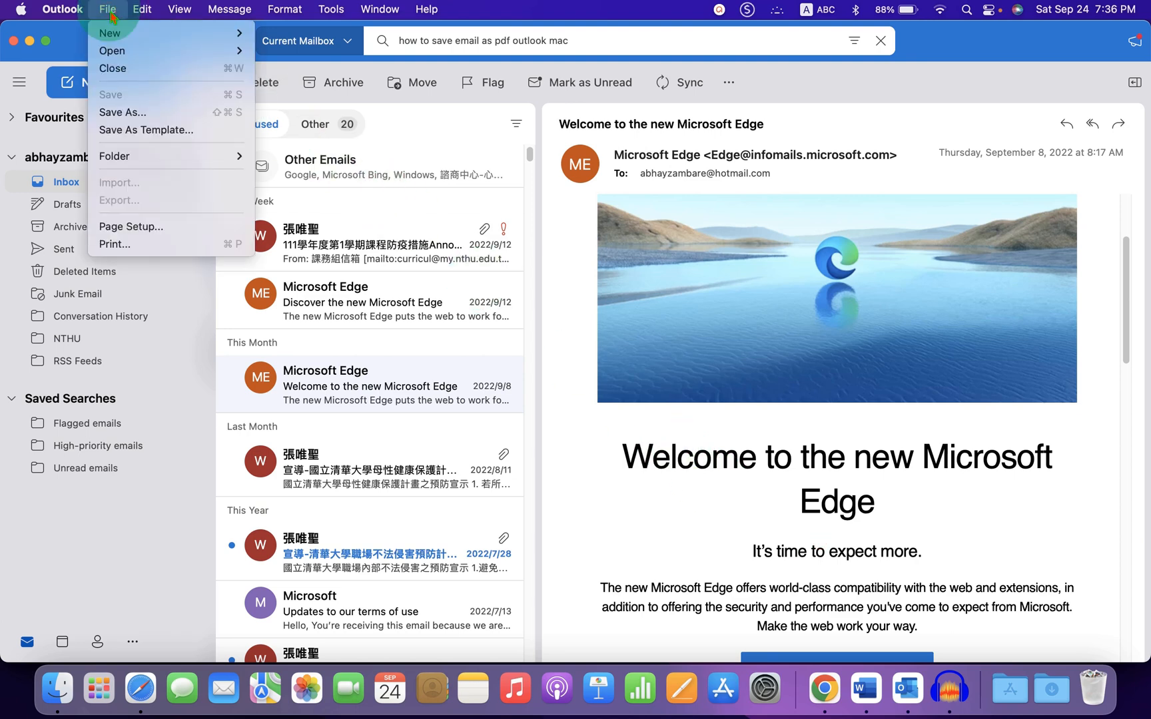
mouse_move(130, 244)
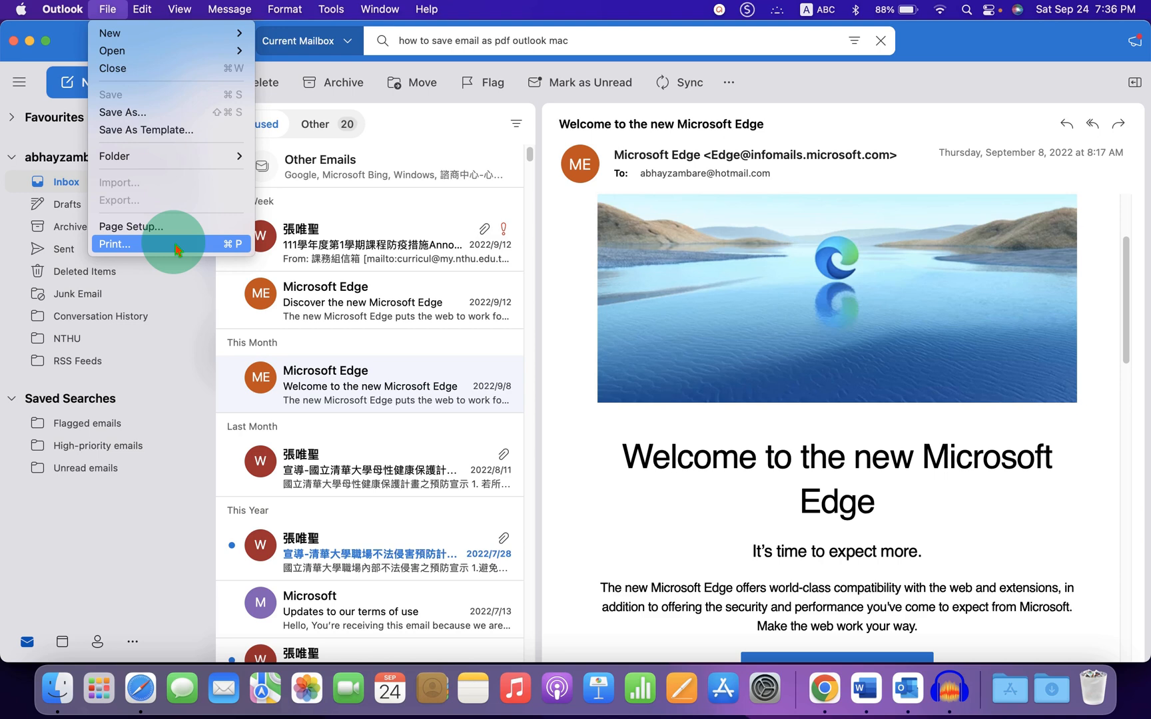
click(557, 330)
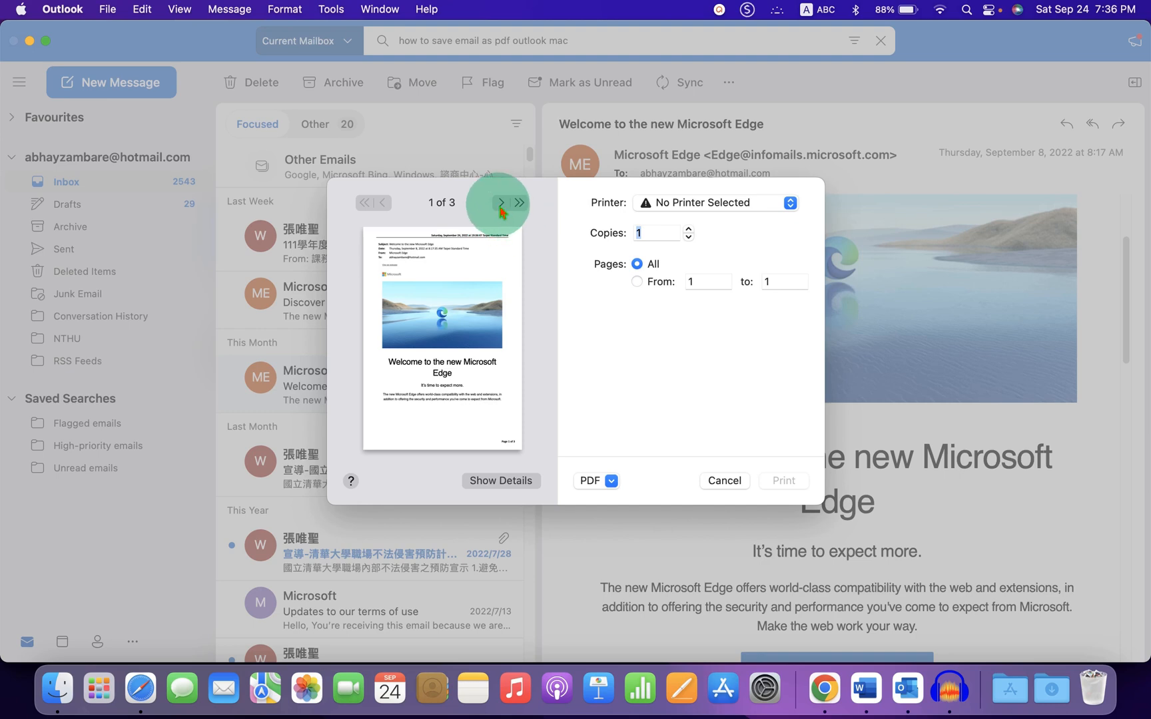
click(505, 202)
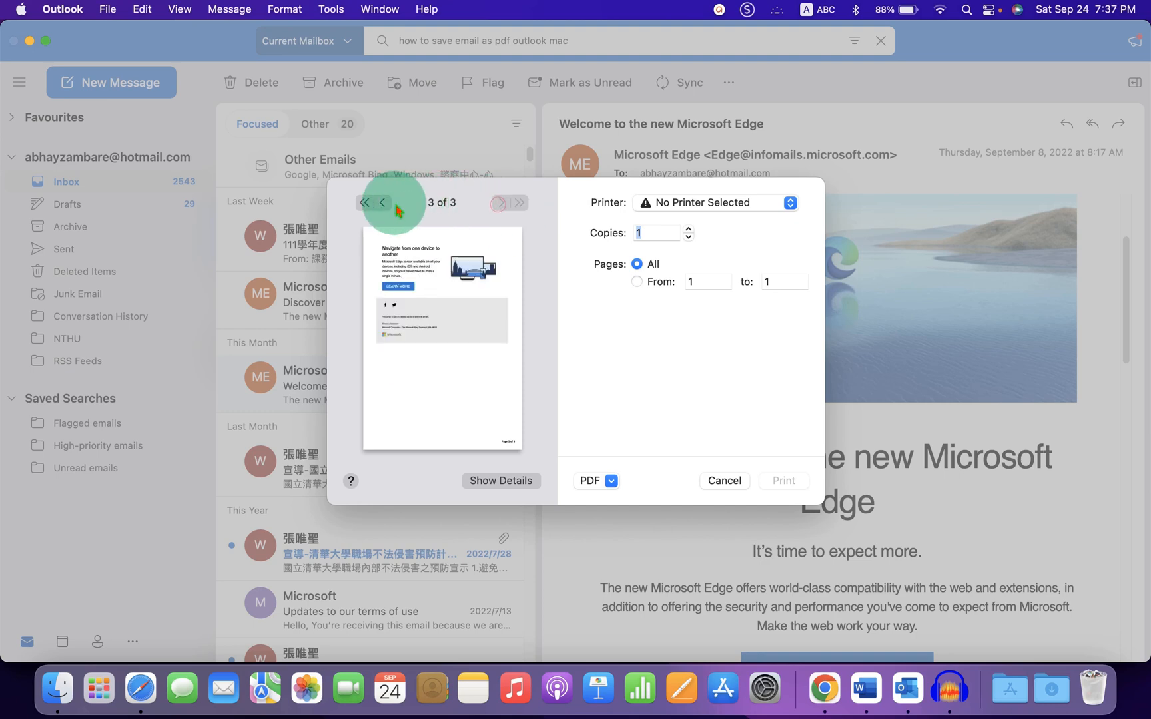
click(381, 202)
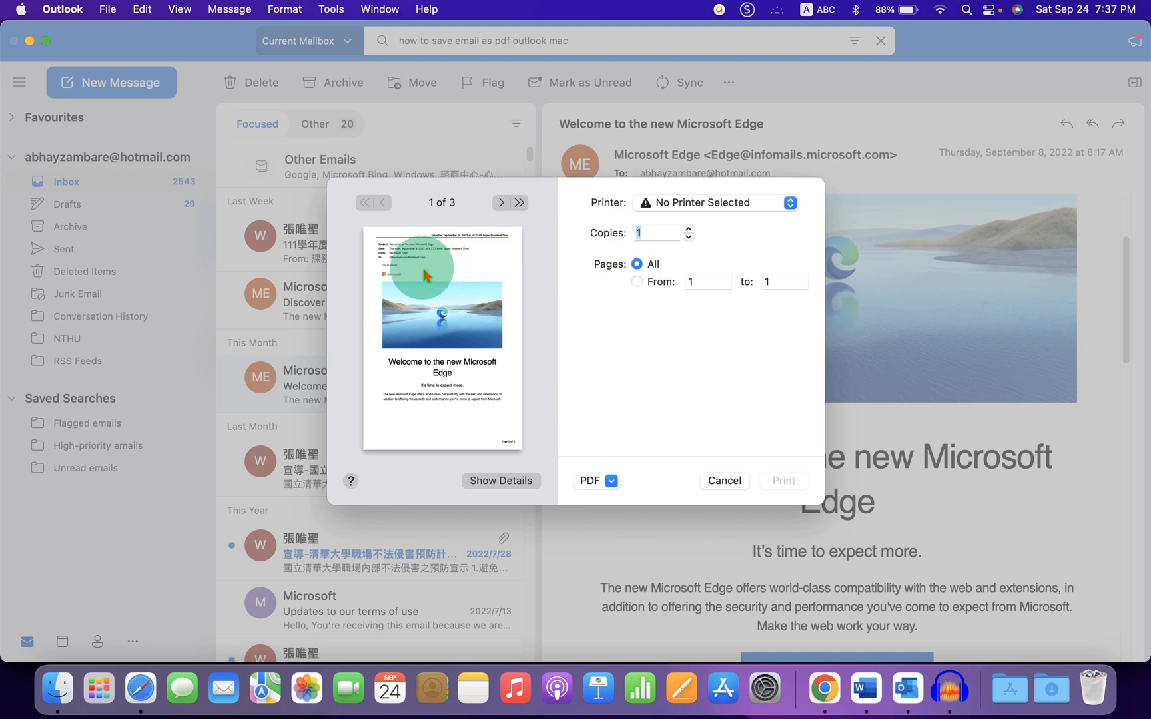
mouse_move(442, 276)
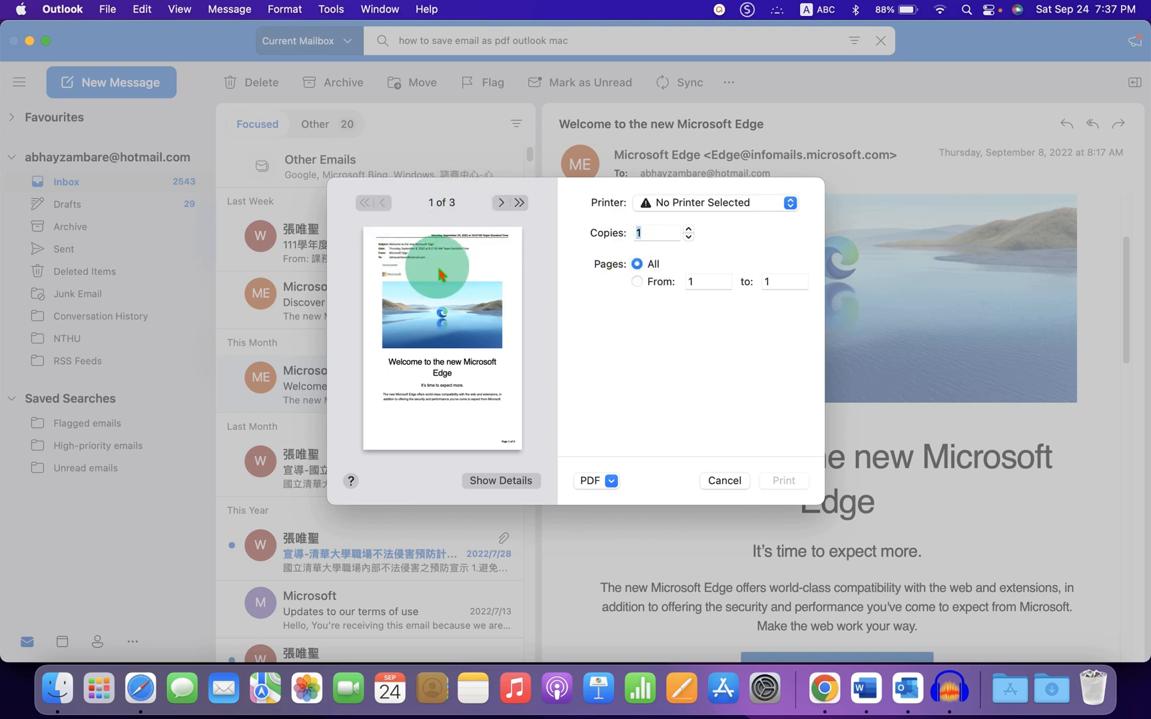
click(636, 282)
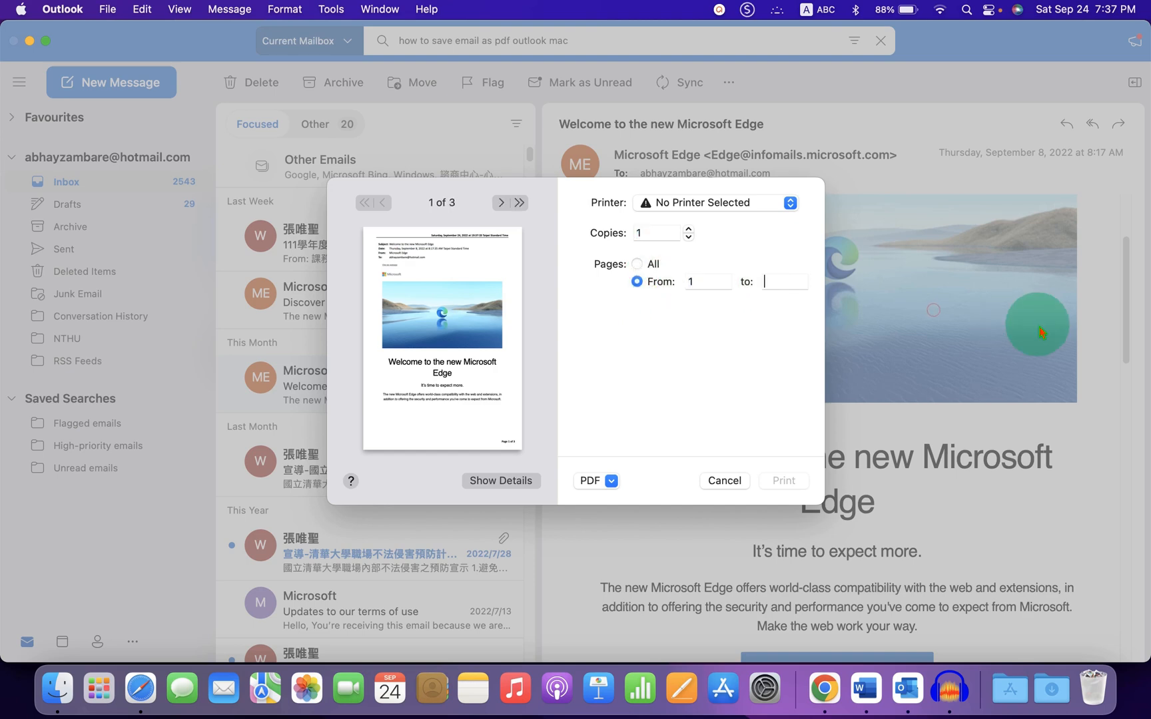
text(2)
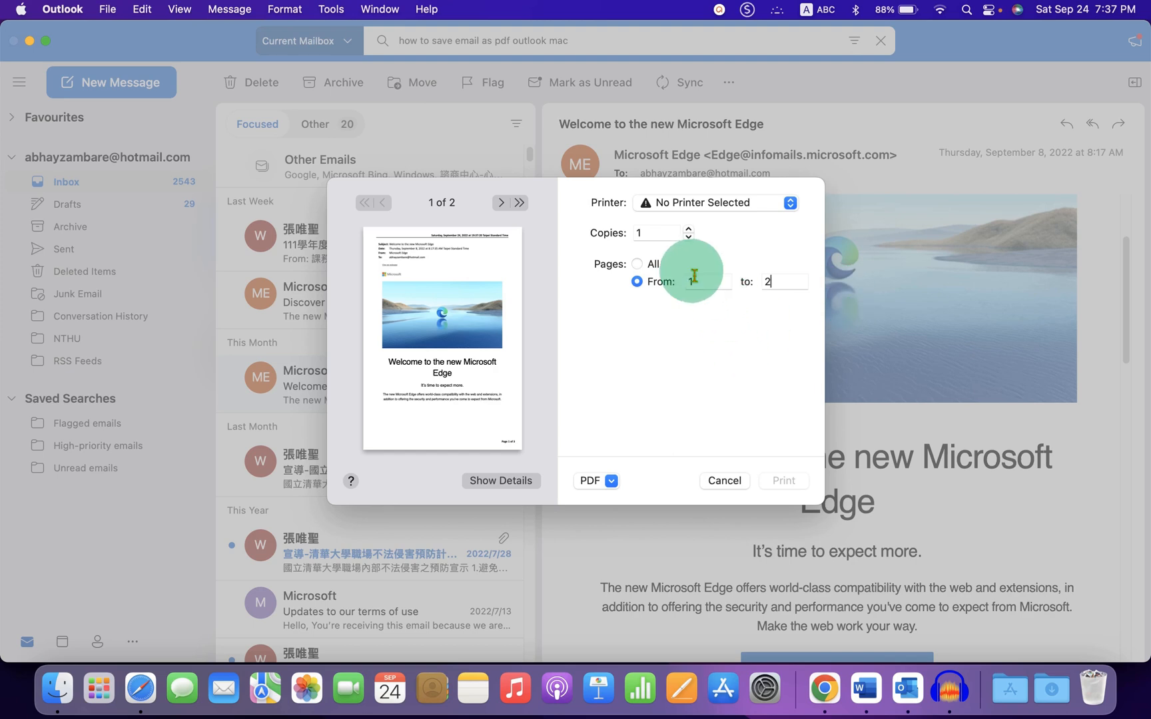
click(636, 264)
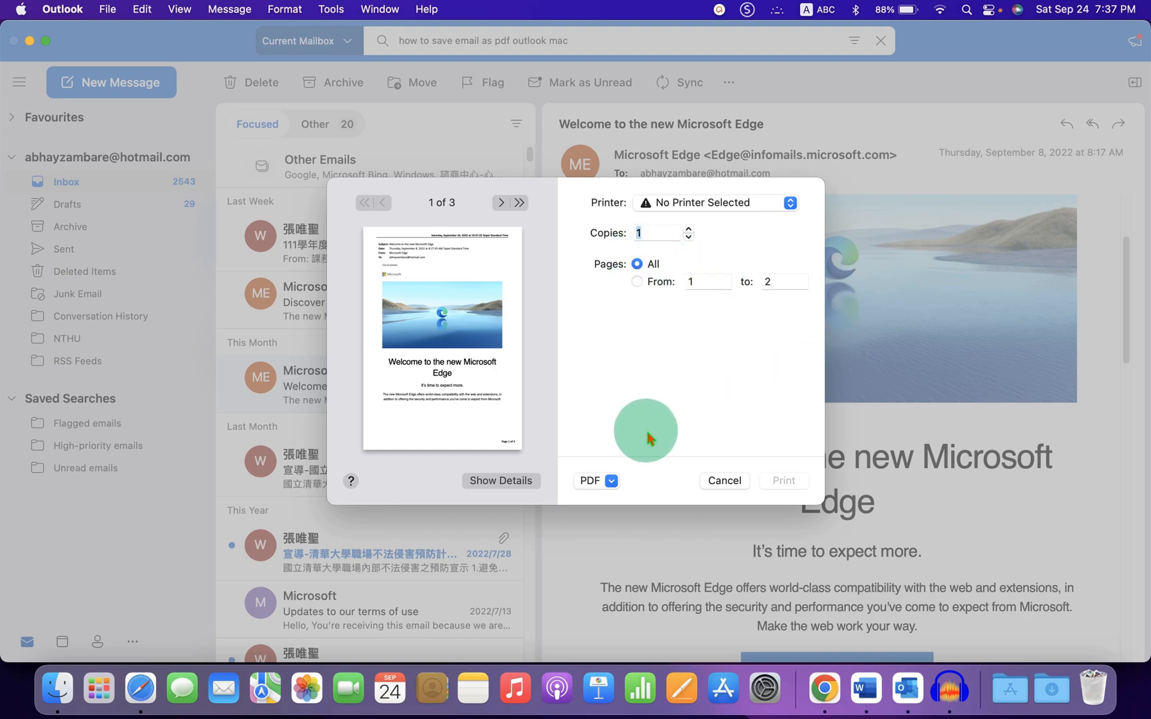
Choose Save as PDF with the file name 'Outloot' in Documents and bring up its security options.
click(598, 481)
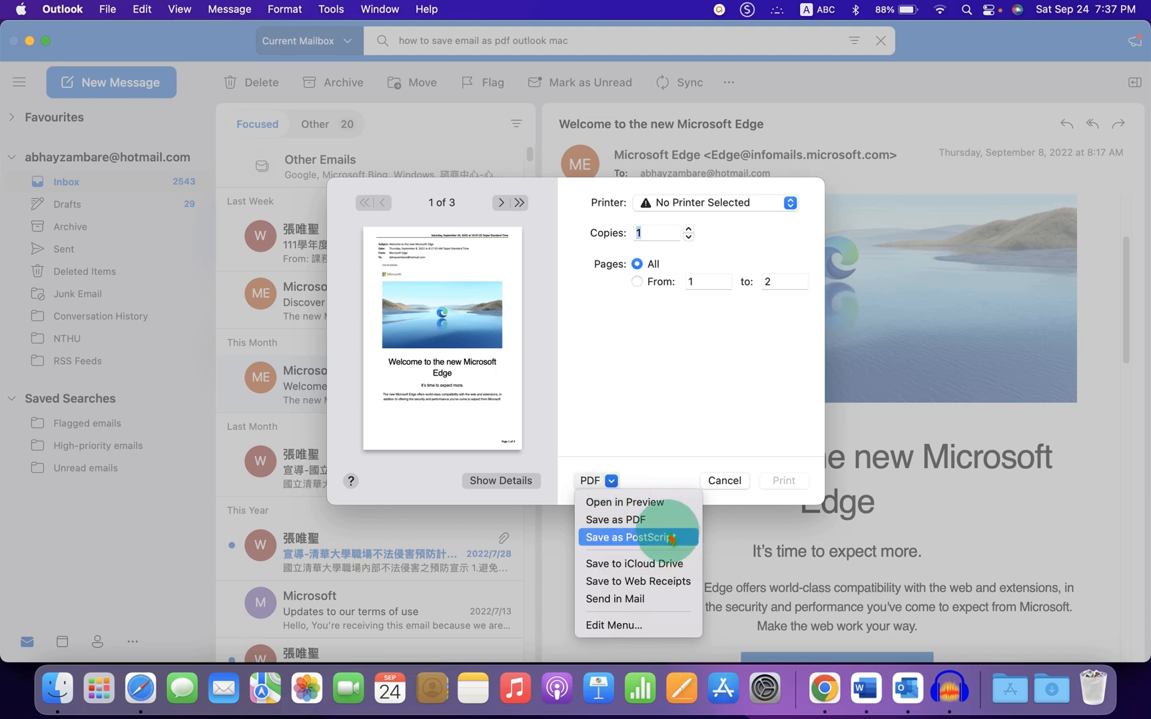
mouse_move(637, 519)
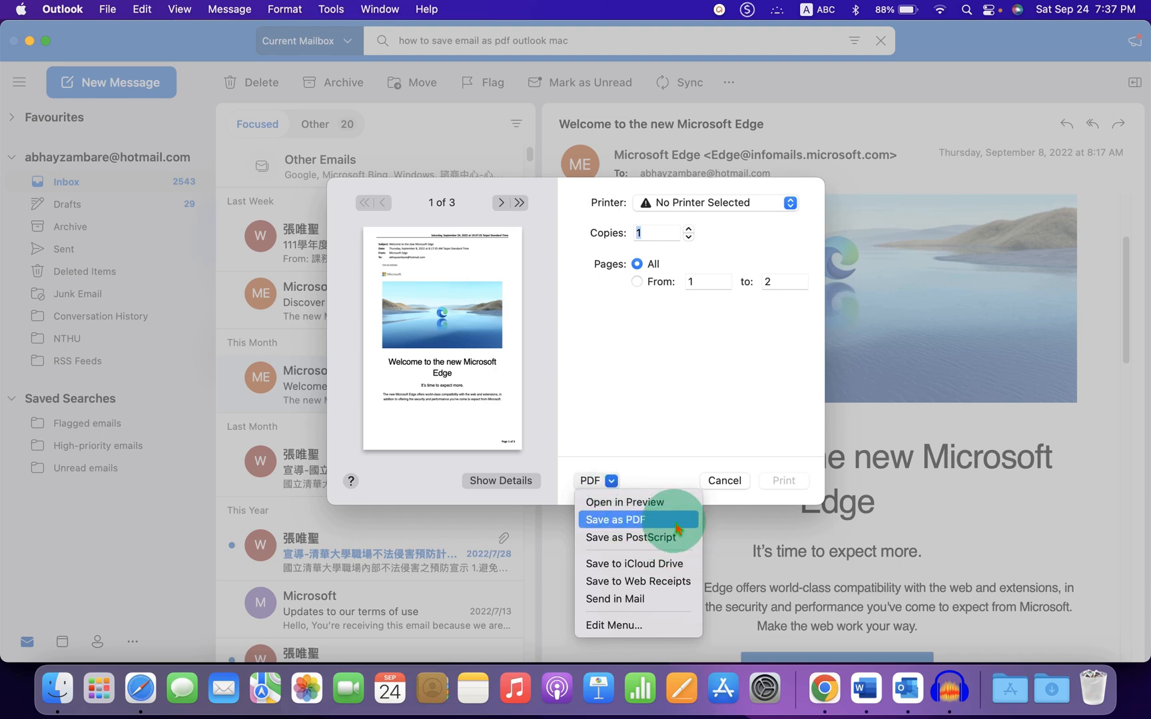
click(615, 520)
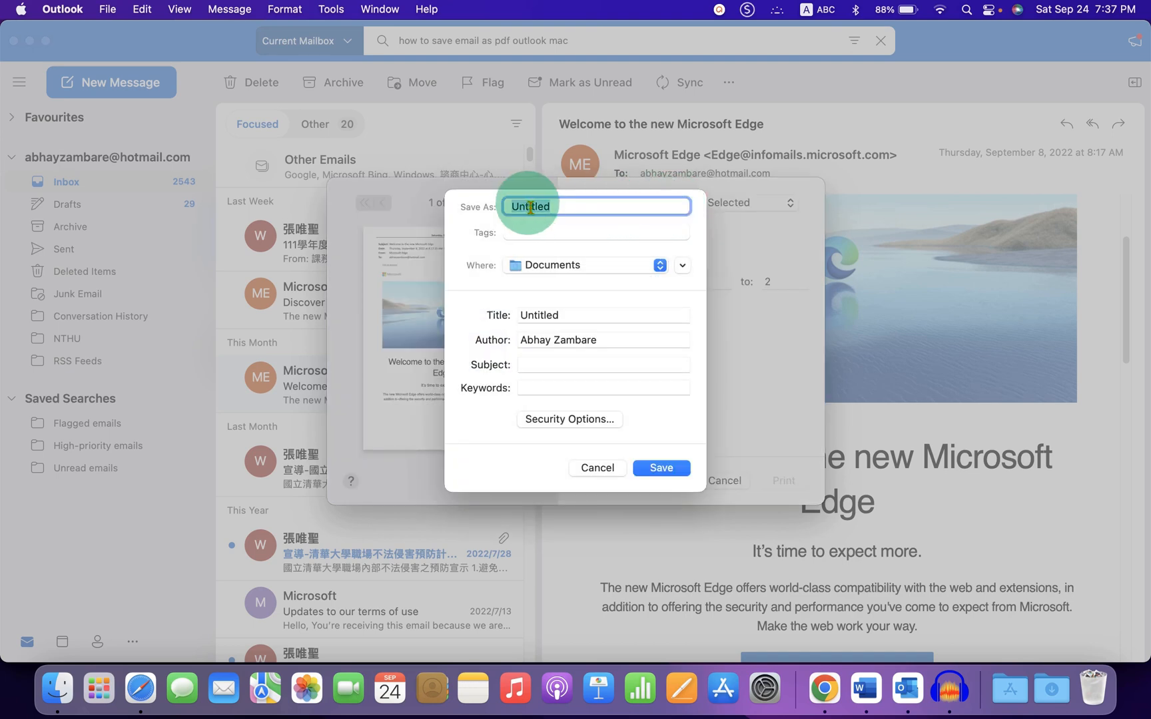
mouse_move(822, 213)
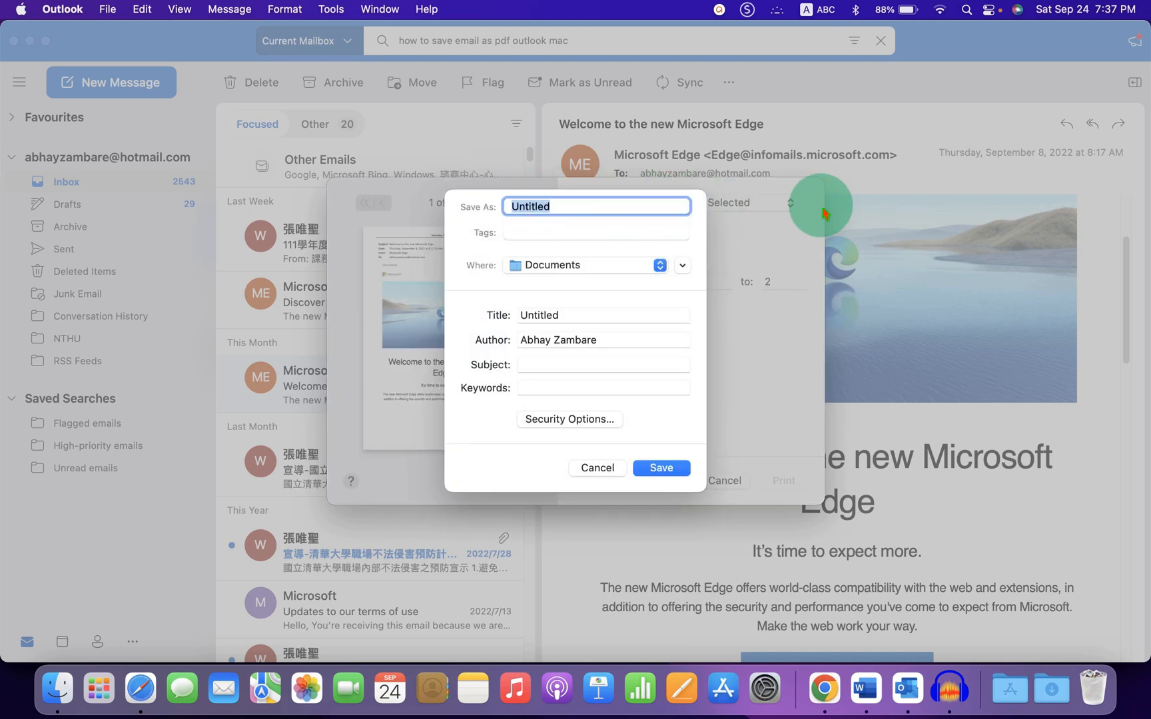
text(Outloot)
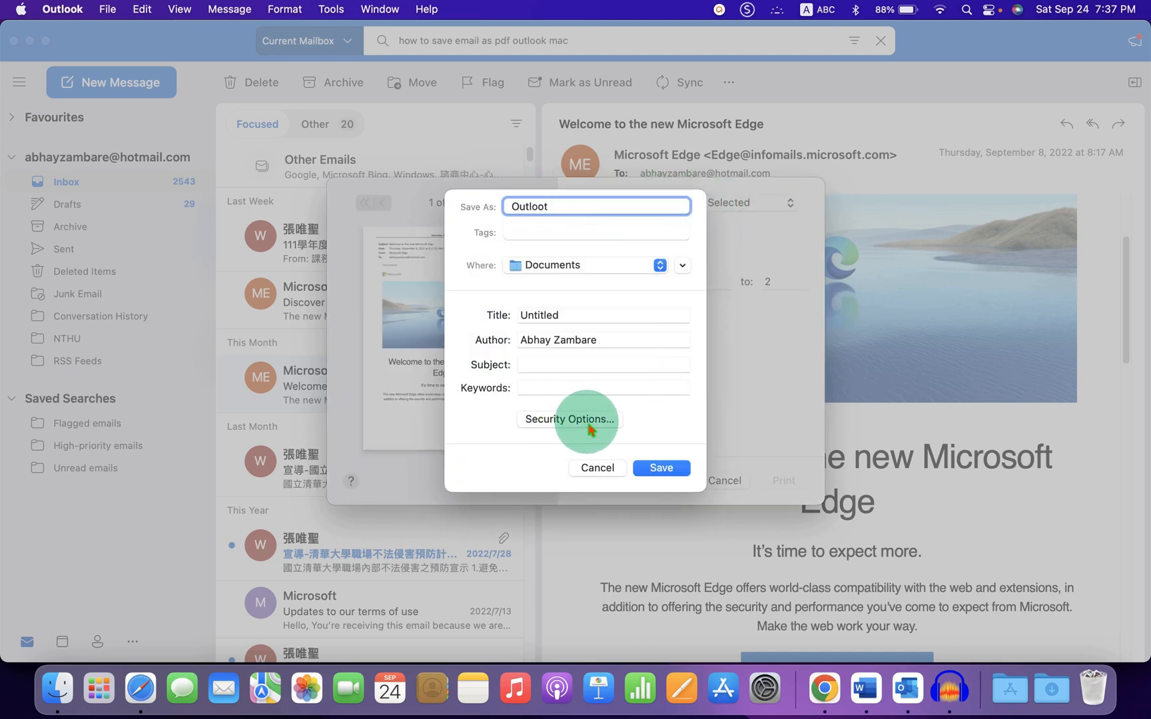
mouse_move(588, 240)
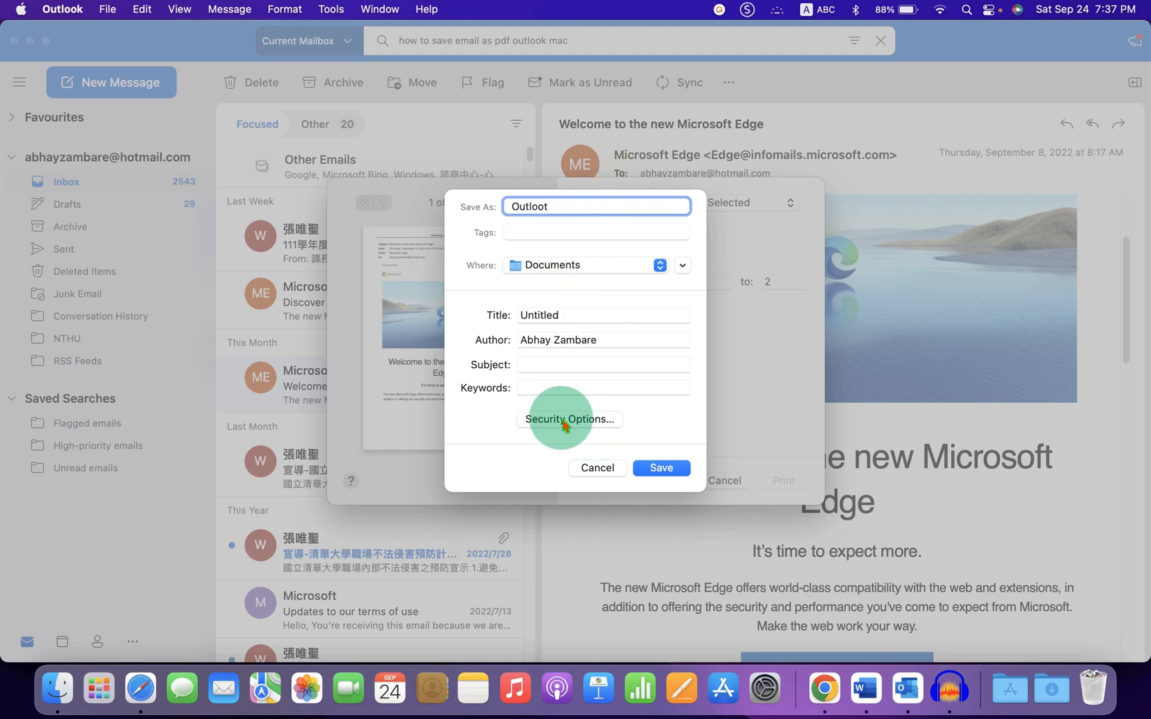
click(569, 419)
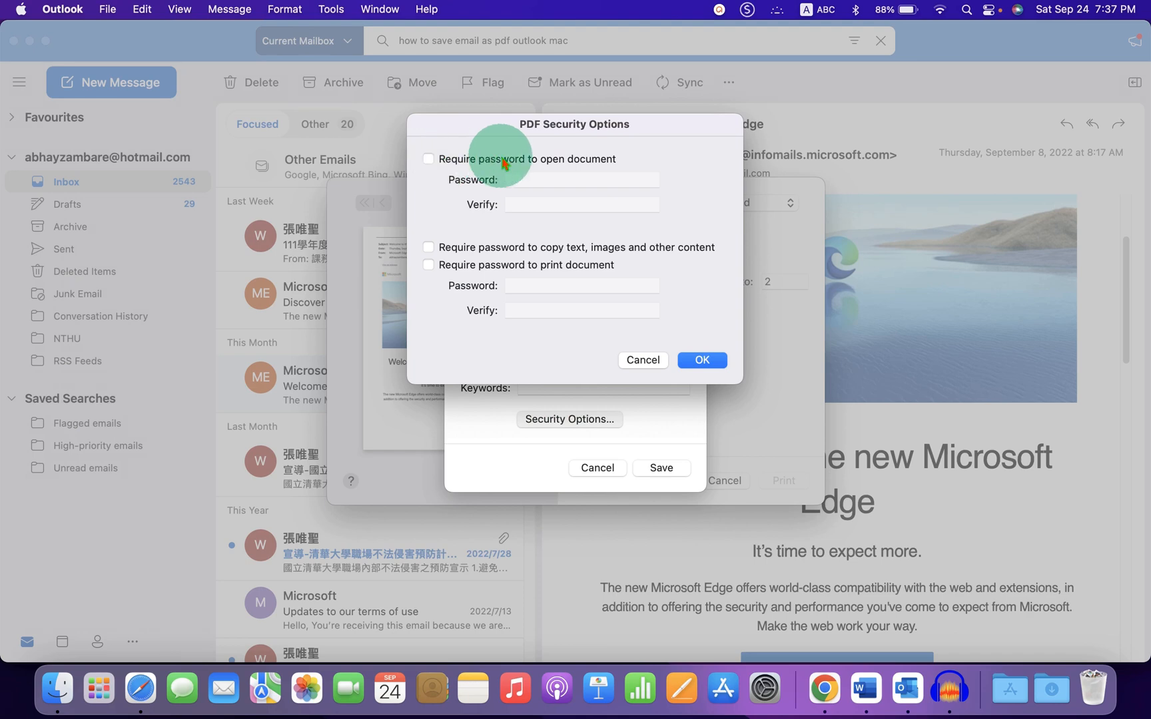
Leave the PDF without an open password and save the email as 'Outloot' in Documents.
click(429, 158)
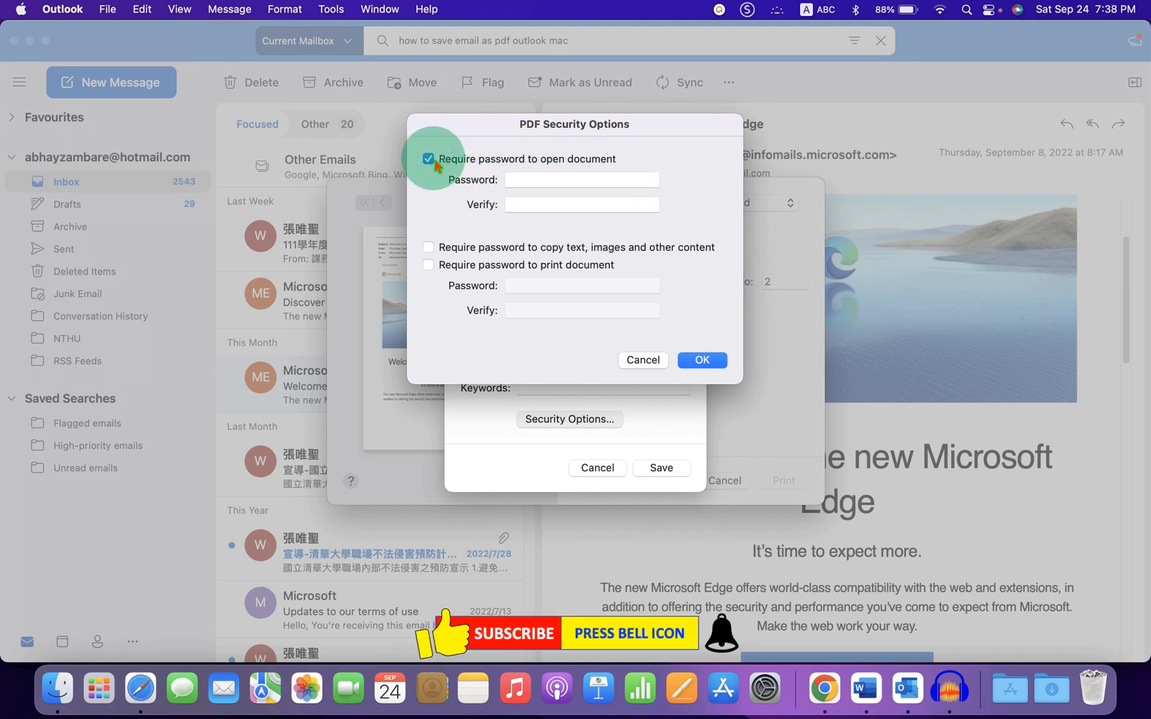
click(429, 159)
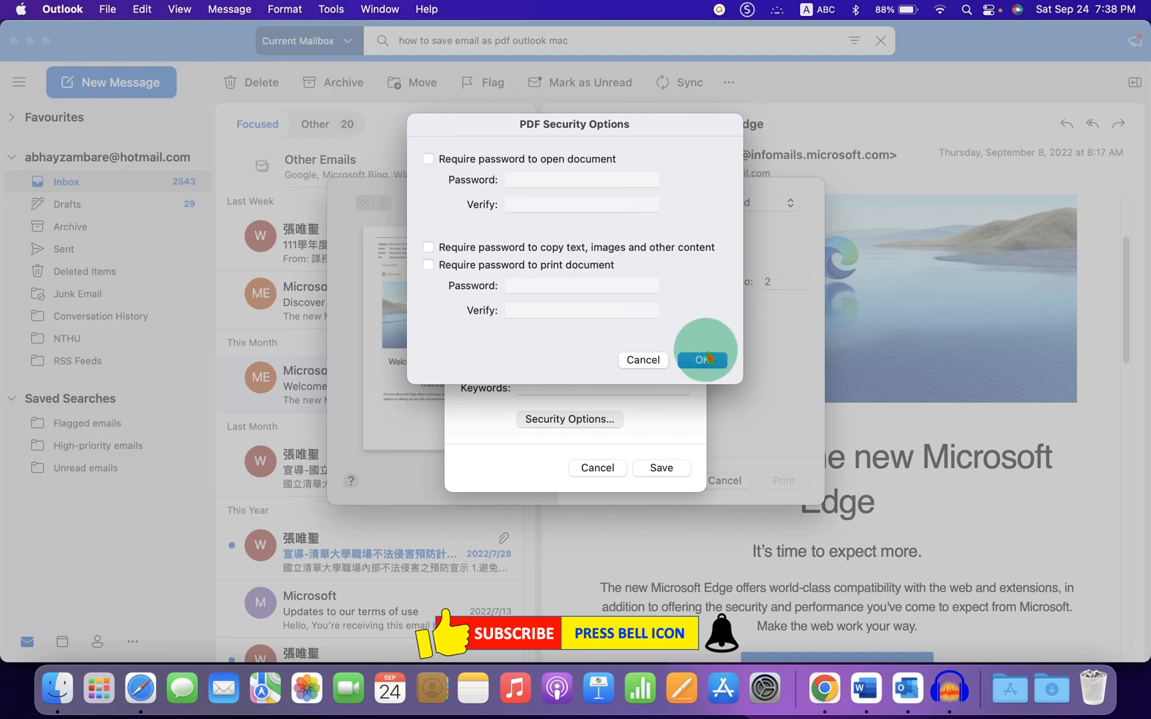
click(700, 359)
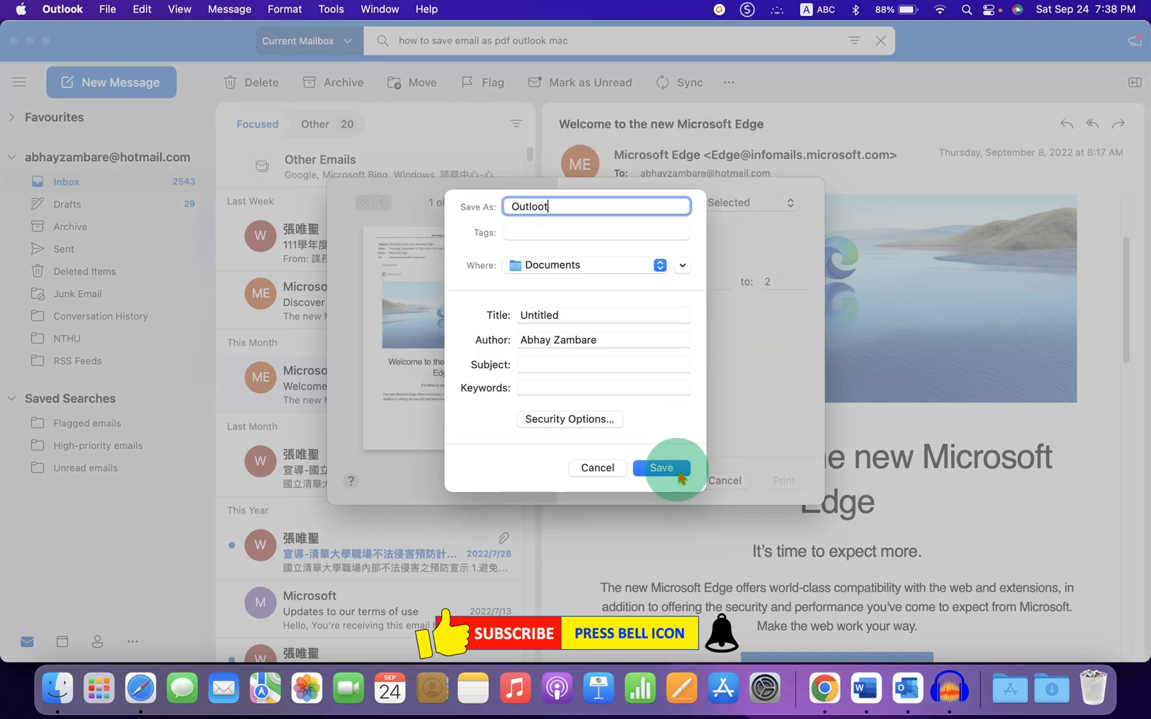
click(659, 468)
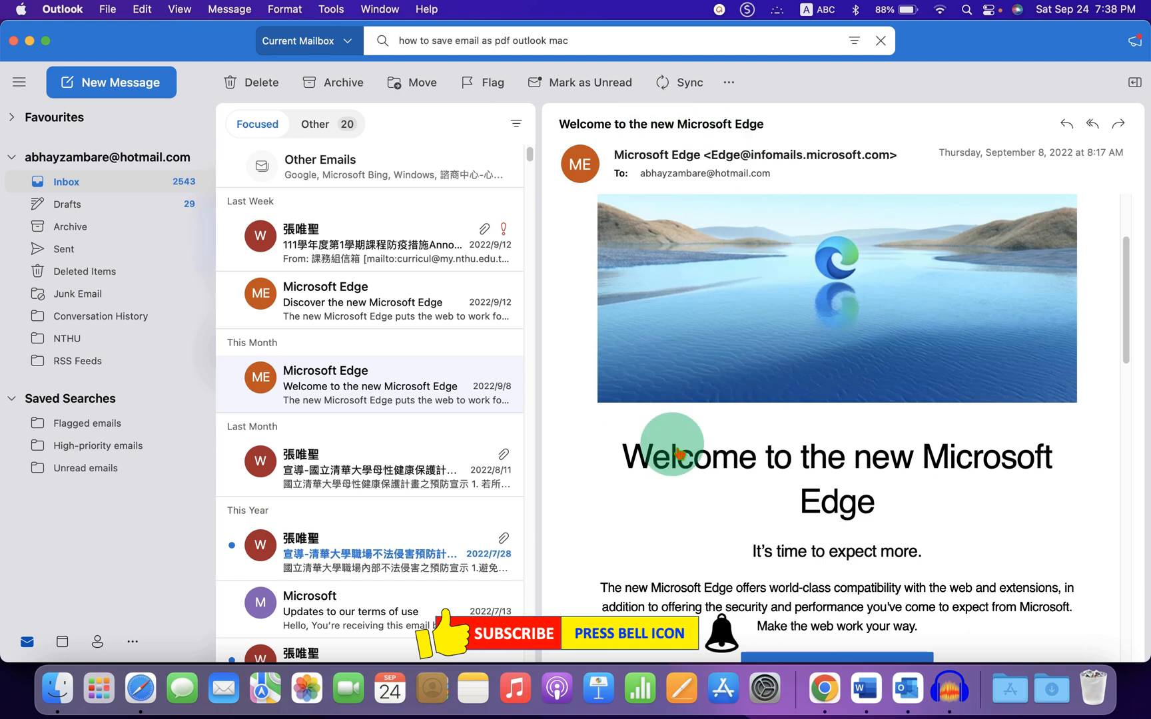